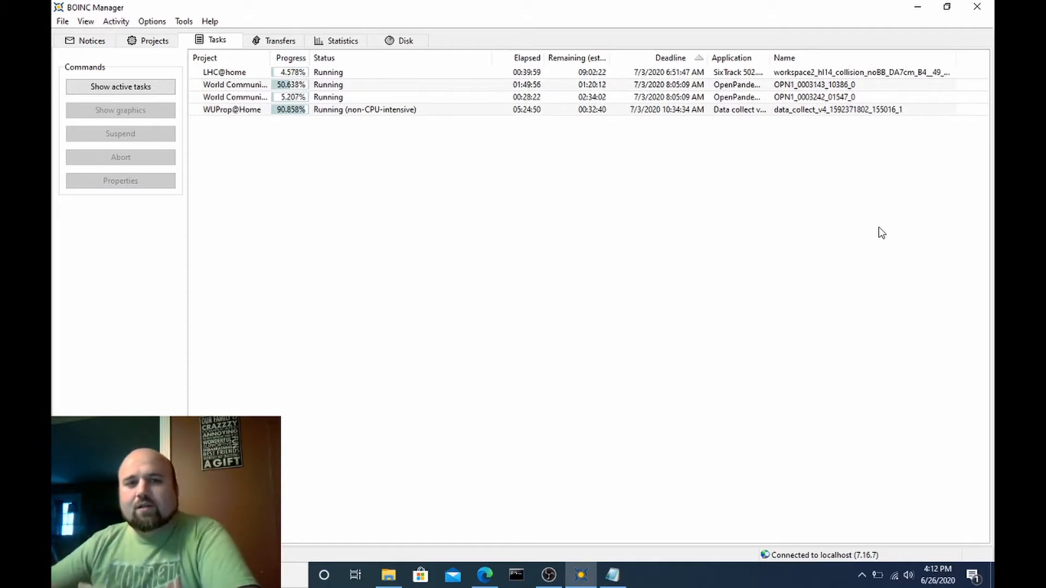
mouse_move(753, 237)
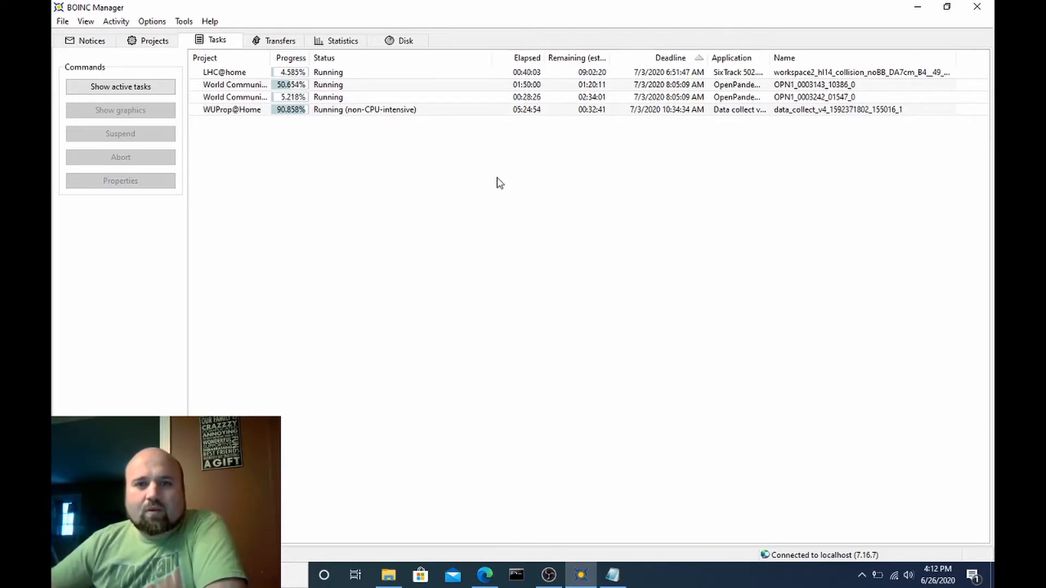
- Select the running LHC@home task in the Tasks list to enable its project web links
left_click(223, 72)
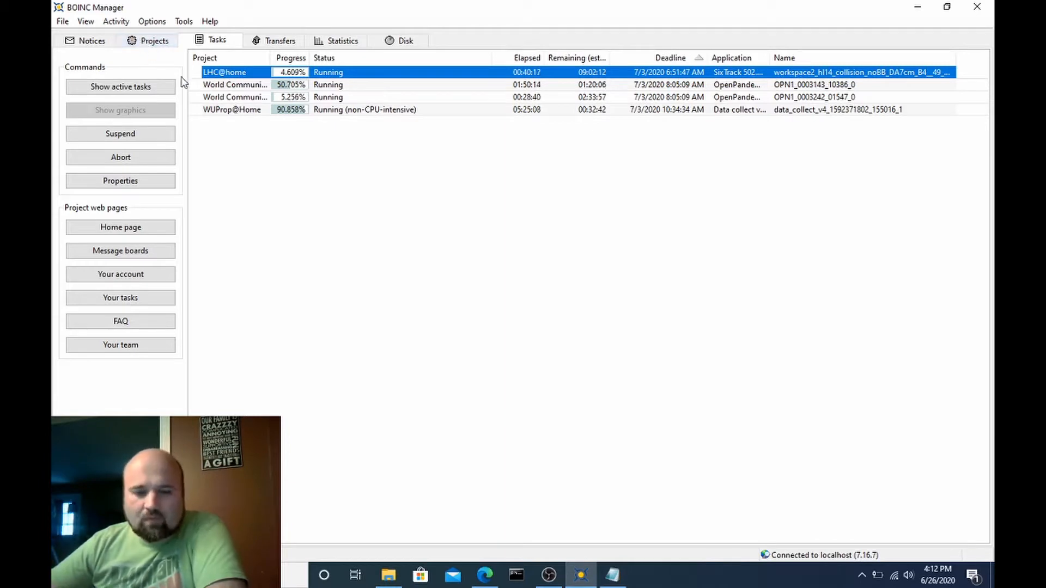
mouse_move(557, 365)
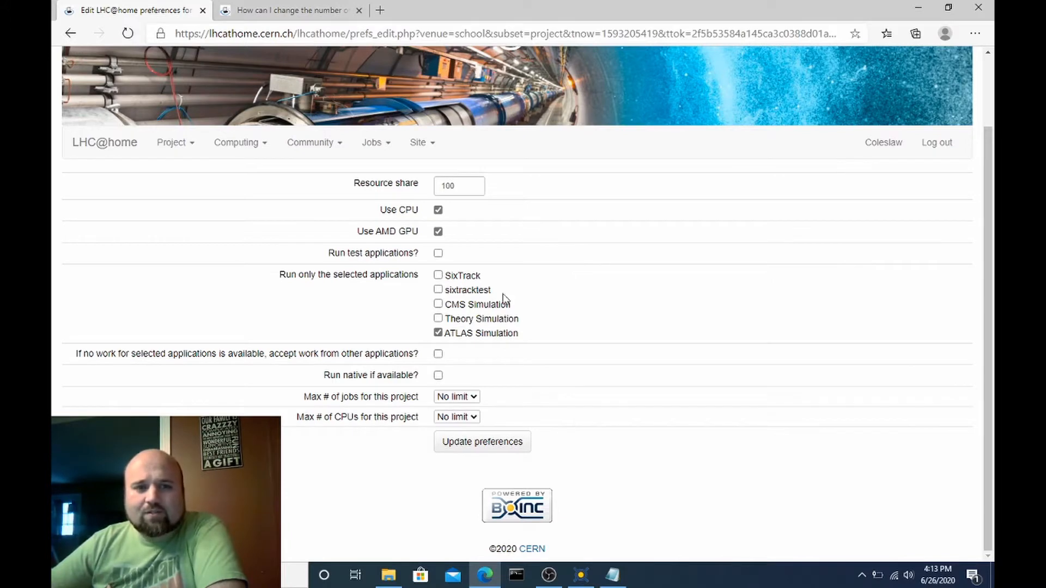
mouse_move(513, 345)
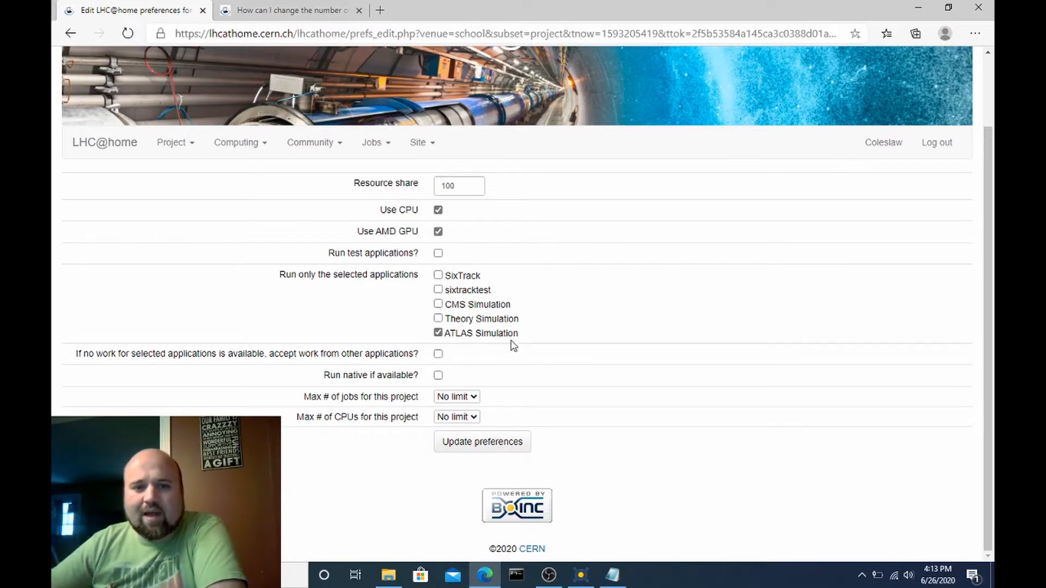
mouse_move(539, 381)
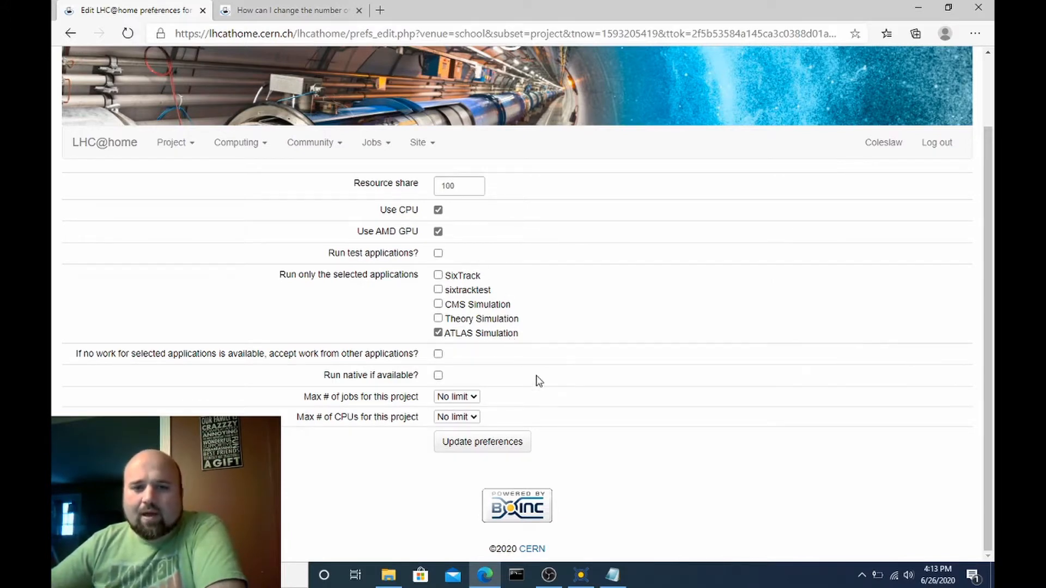
mouse_move(451, 427)
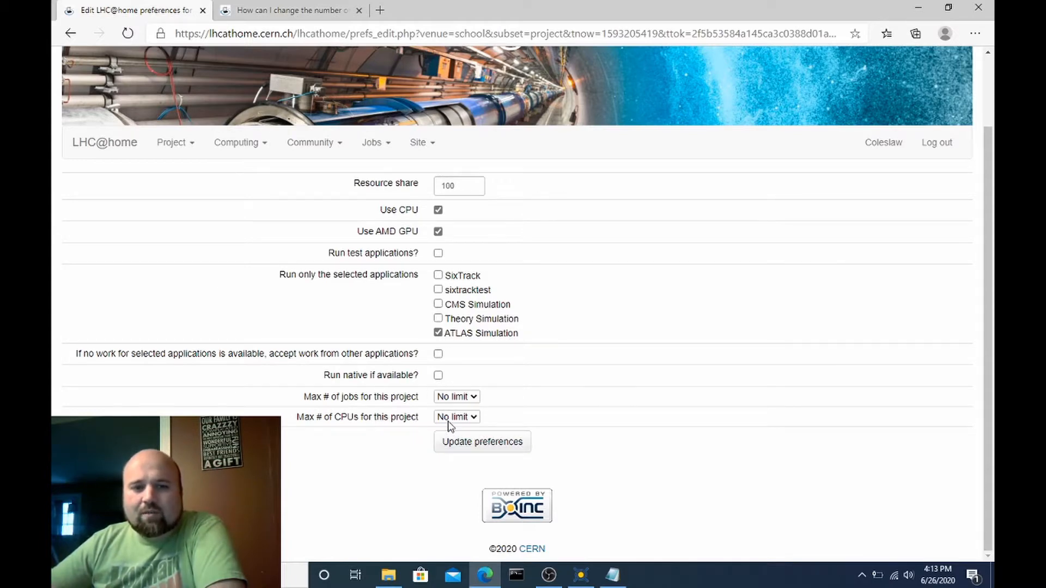
left_click(456, 416)
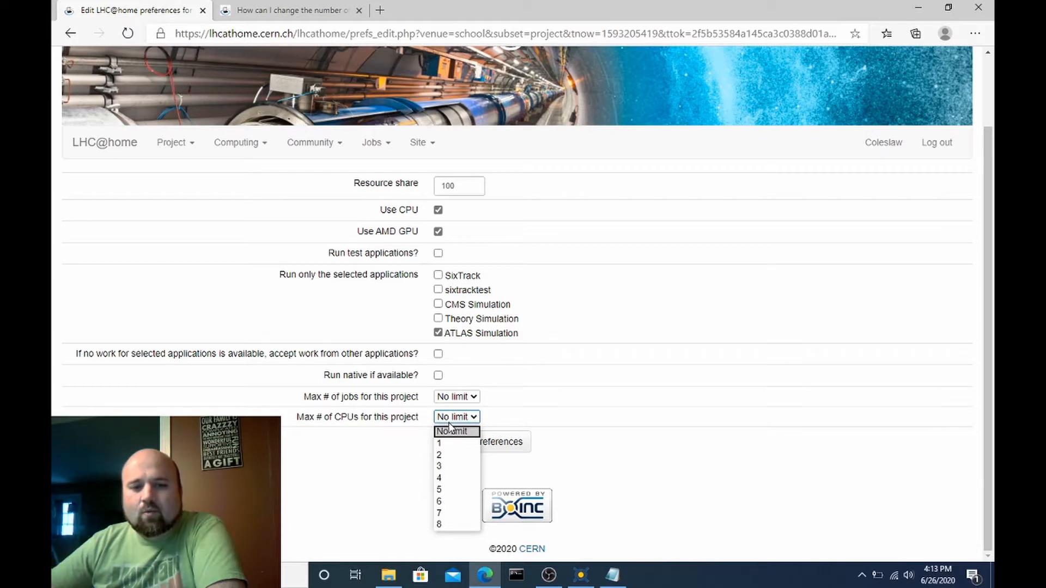
mouse_move(636, 427)
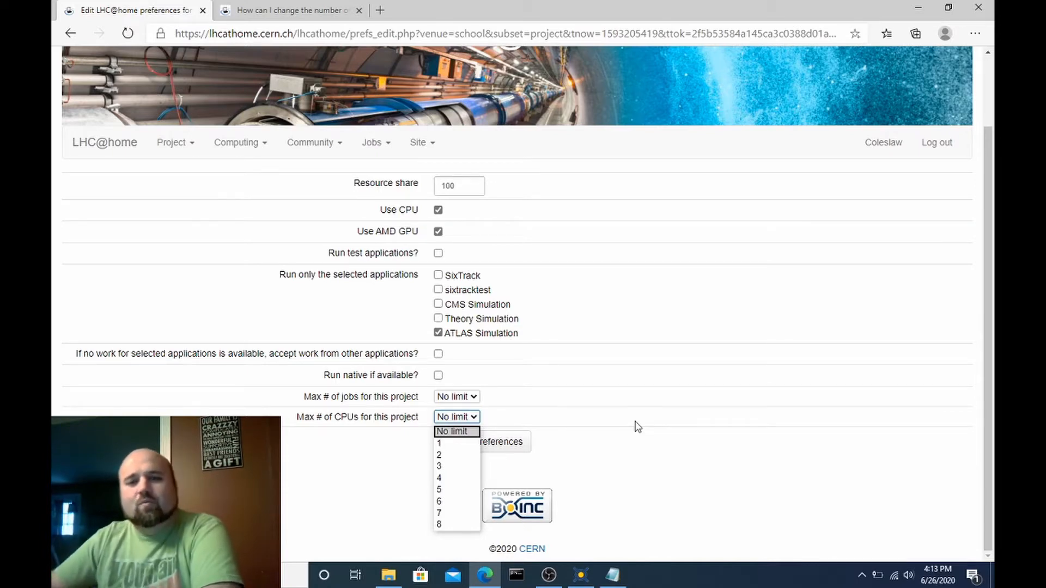
left_click(452, 431)
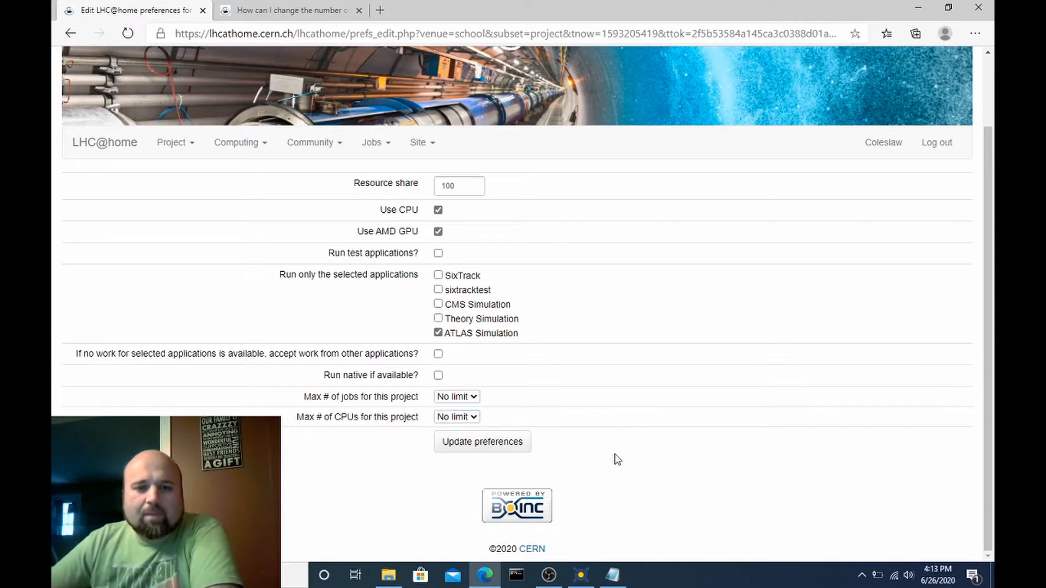
mouse_move(612, 412)
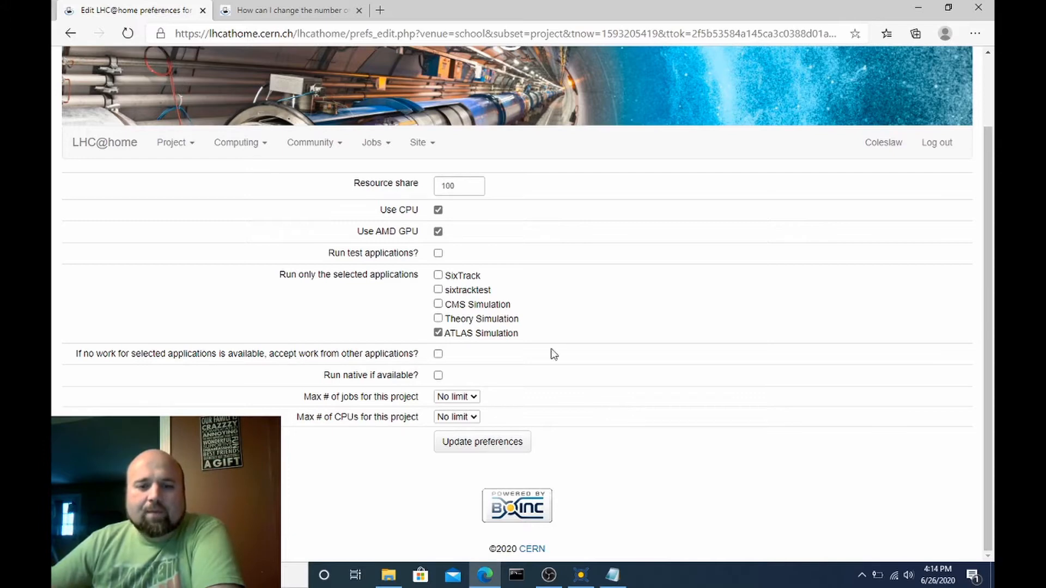
mouse_move(514, 376)
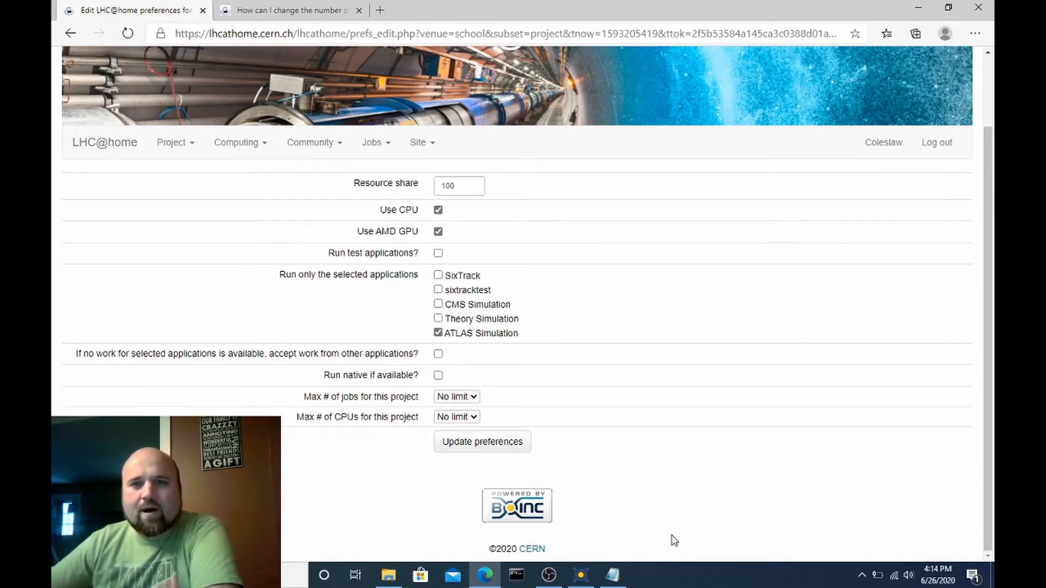
mouse_move(640, 568)
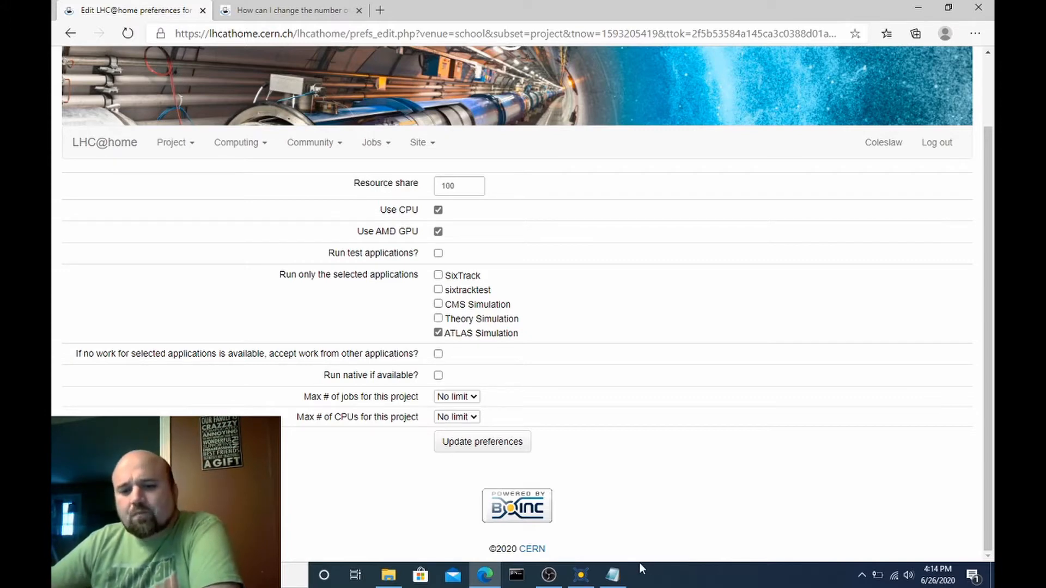
- Show app_config.xml in Notepad, pointing out nthreads 1 and avg_ncpus 1.0
left_click(612, 575)
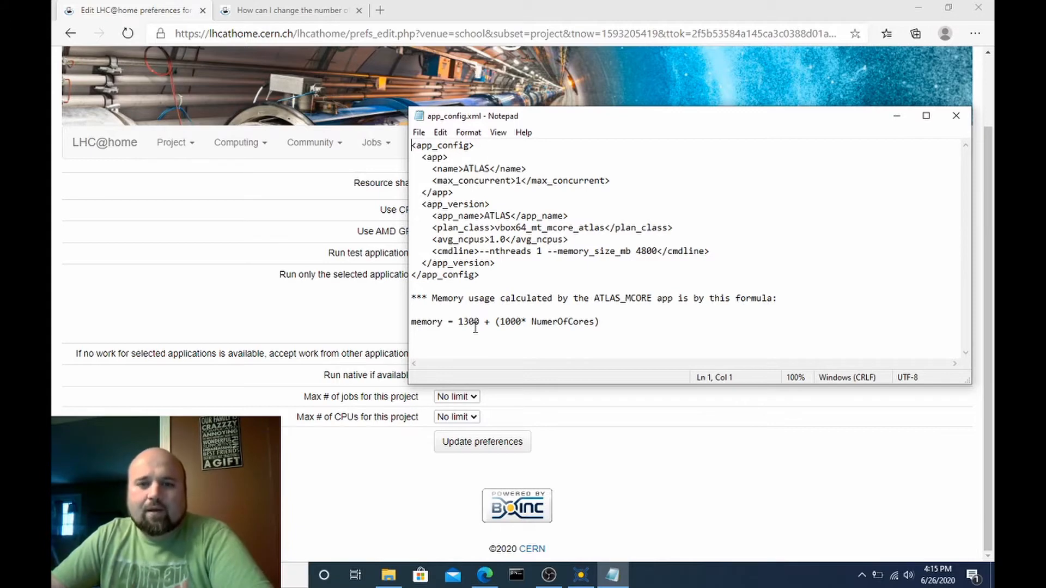
mouse_move(632, 246)
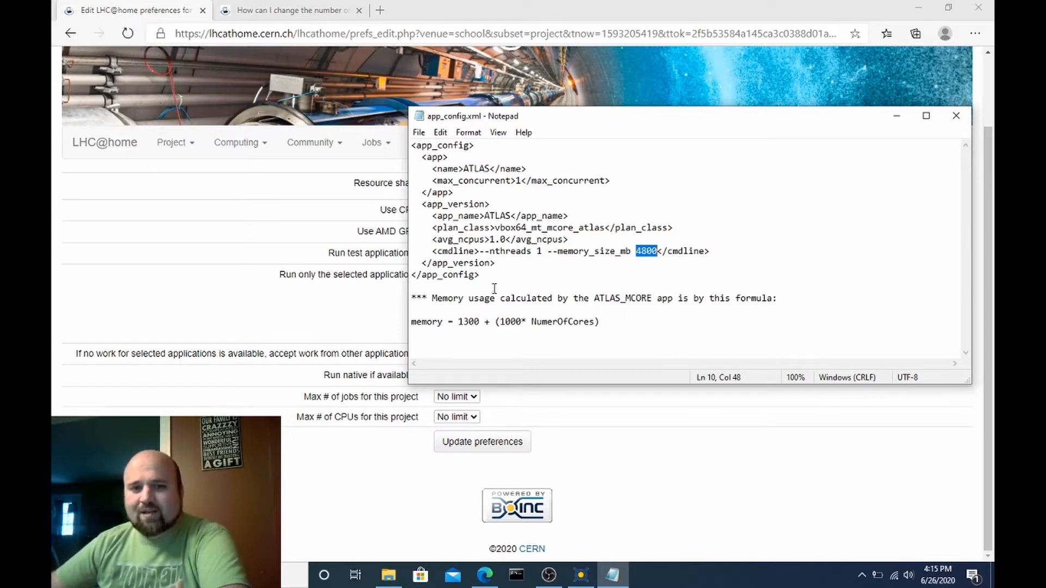
mouse_move(511, 357)
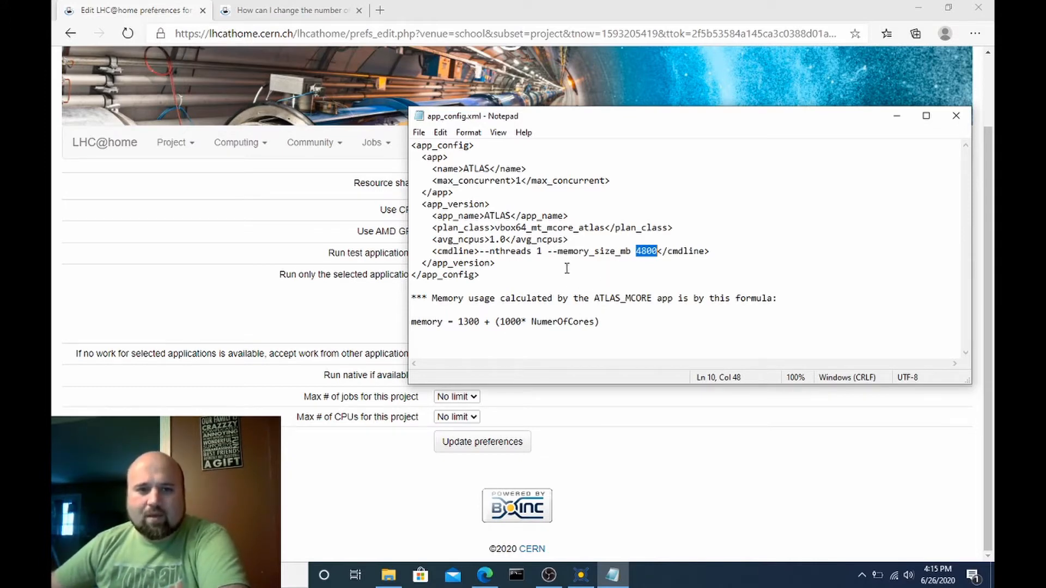
left_click(546, 251)
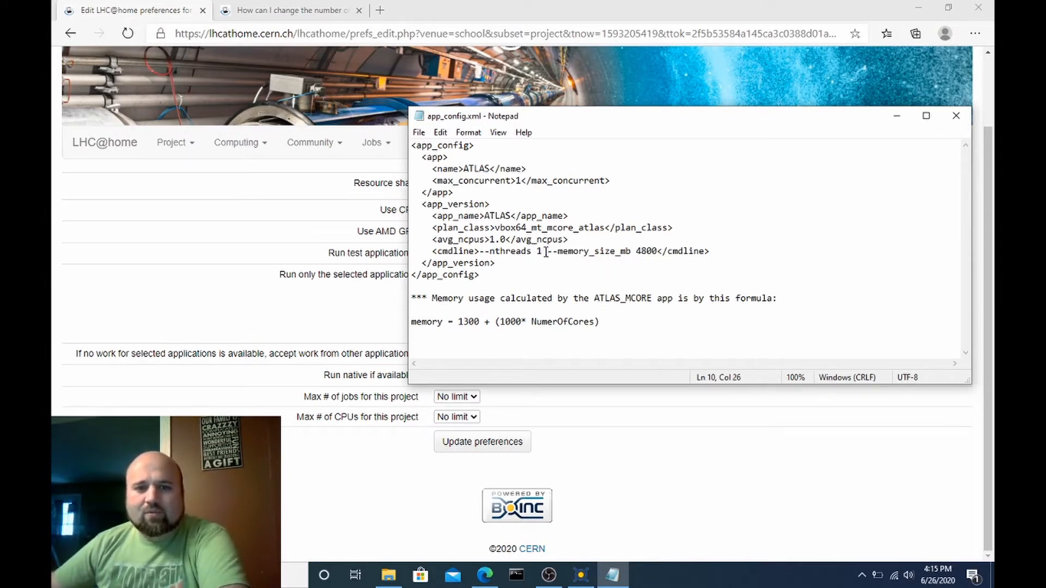
double_click(499, 239)
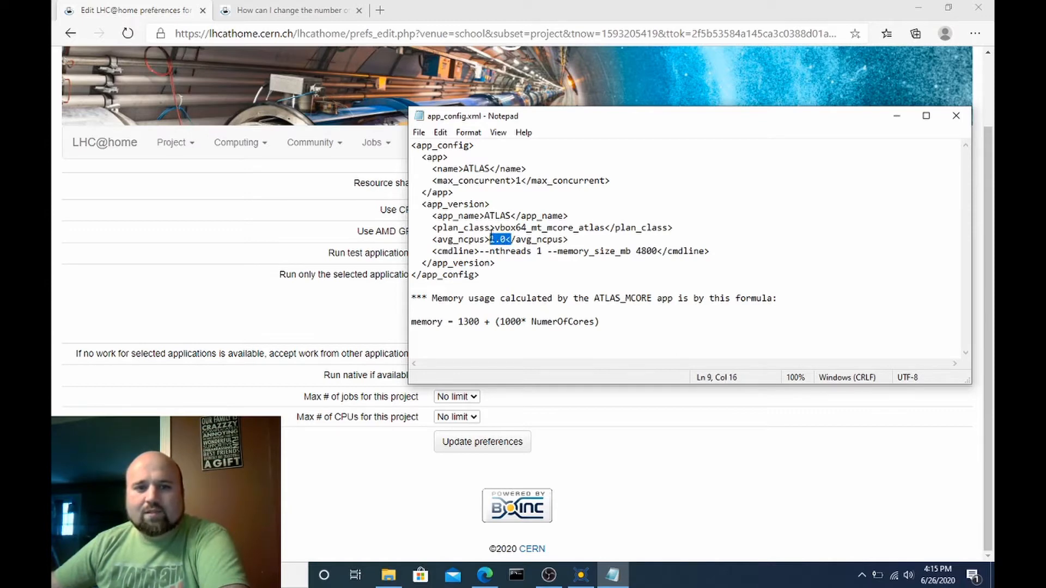
mouse_move(699, 229)
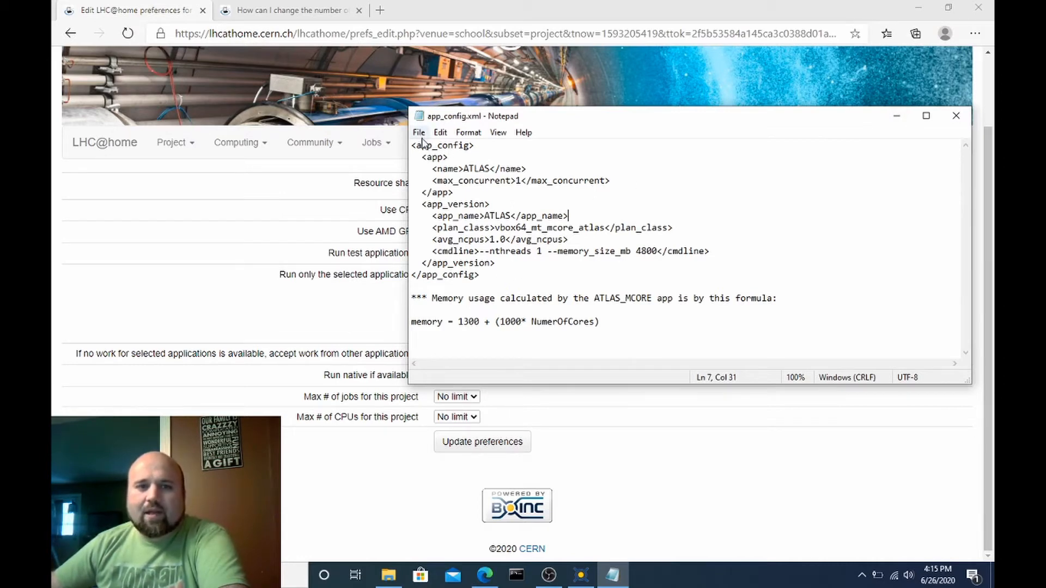
- Save app_config.xml as All Files into ProgramData\BOINC\projects\lhcathome.cern.ch_lhcathome
double_click(454, 204)
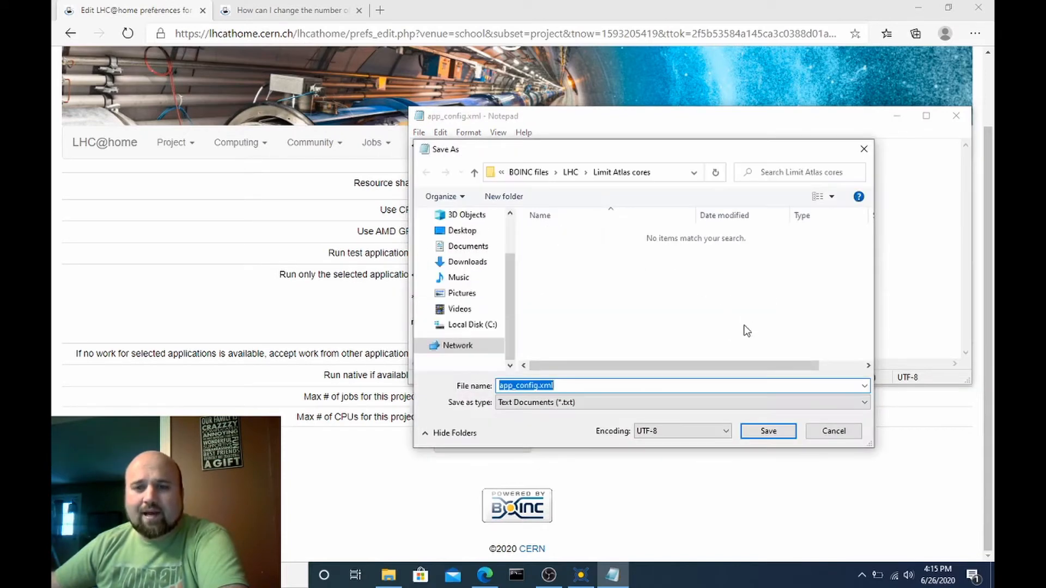
mouse_move(679, 276)
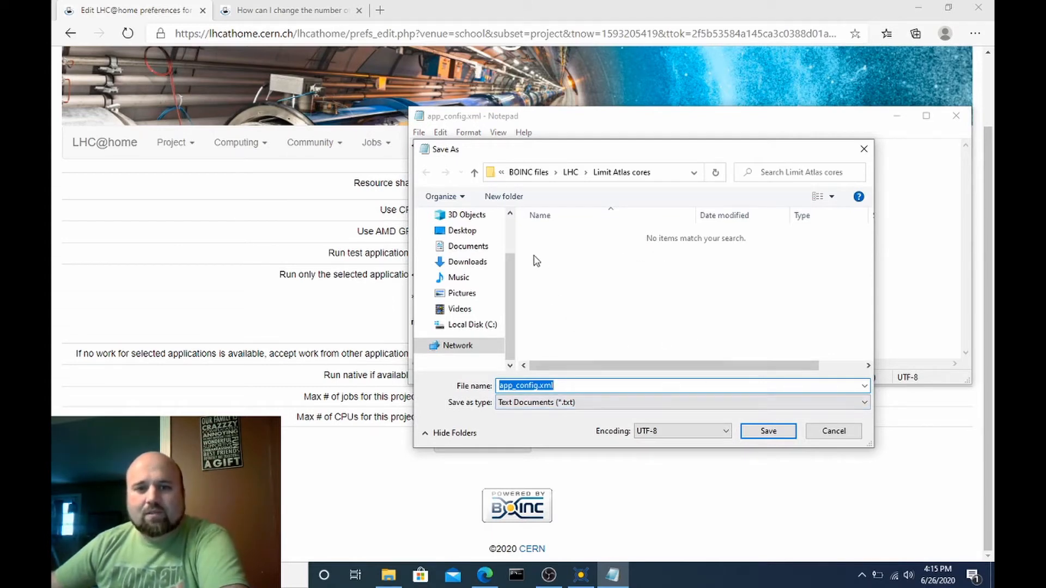
left_click(472, 324)
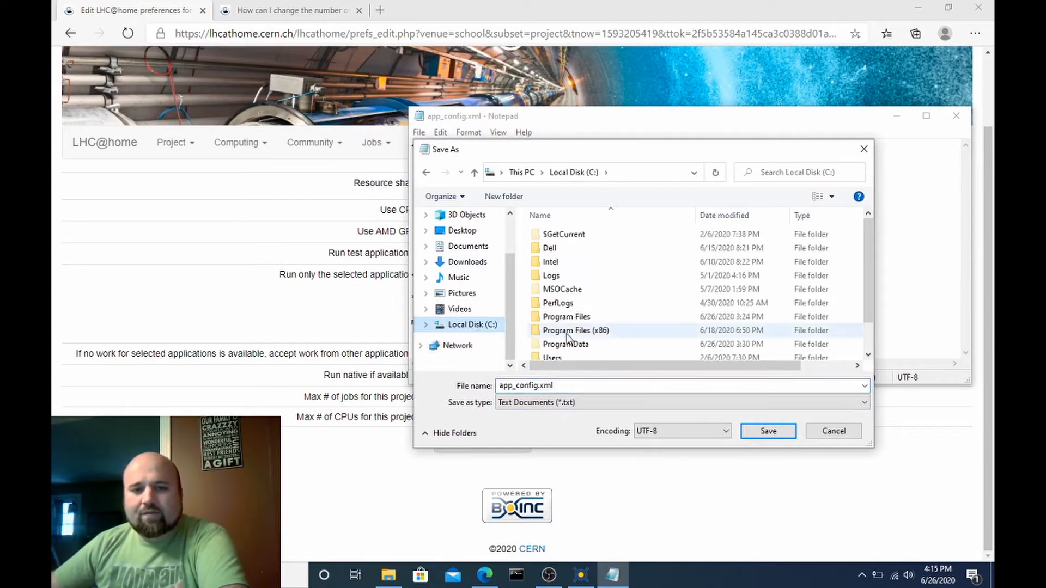
double_click(564, 343)
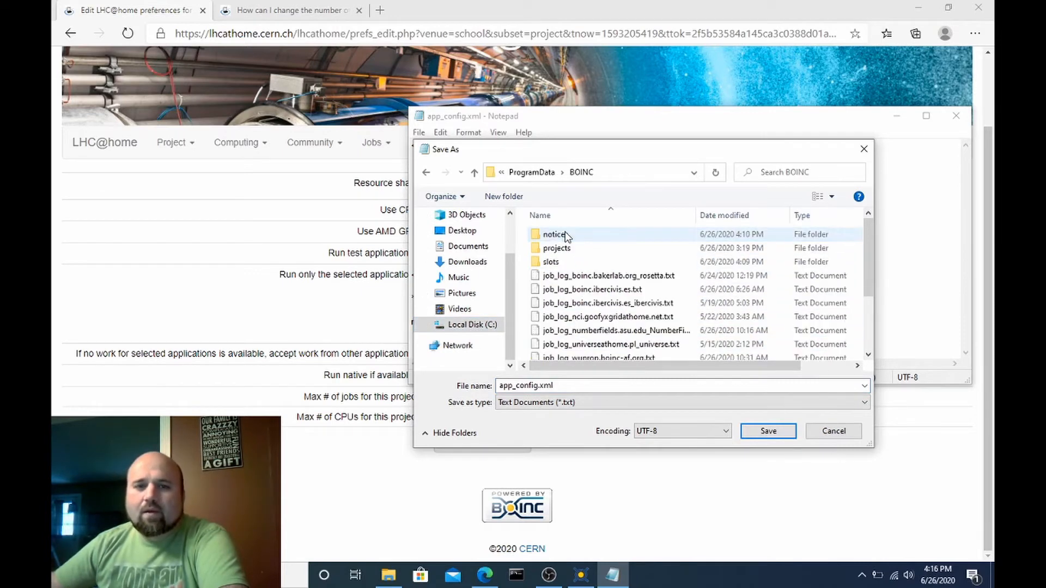
double_click(556, 249)
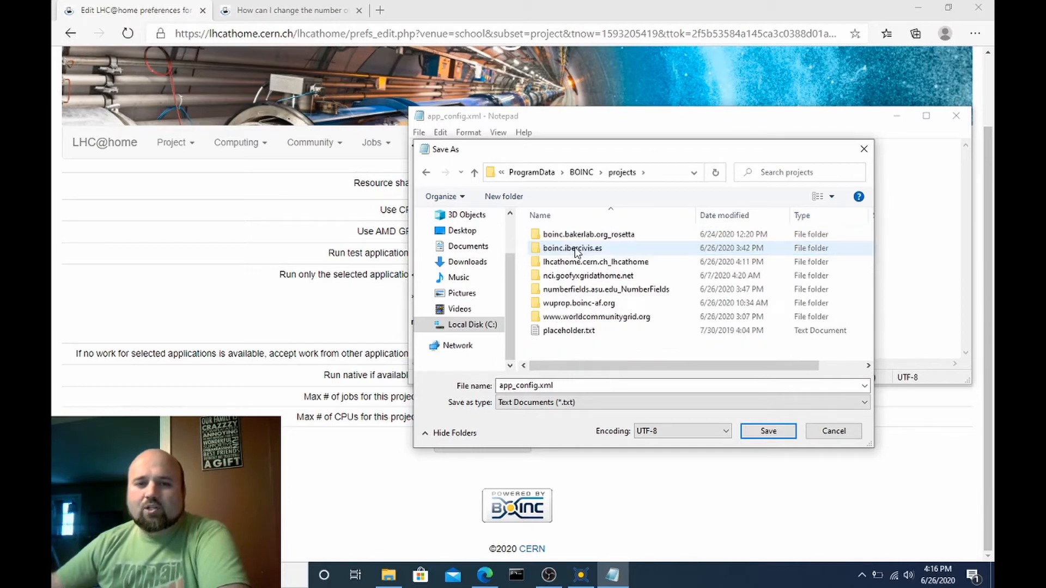
double_click(597, 262)
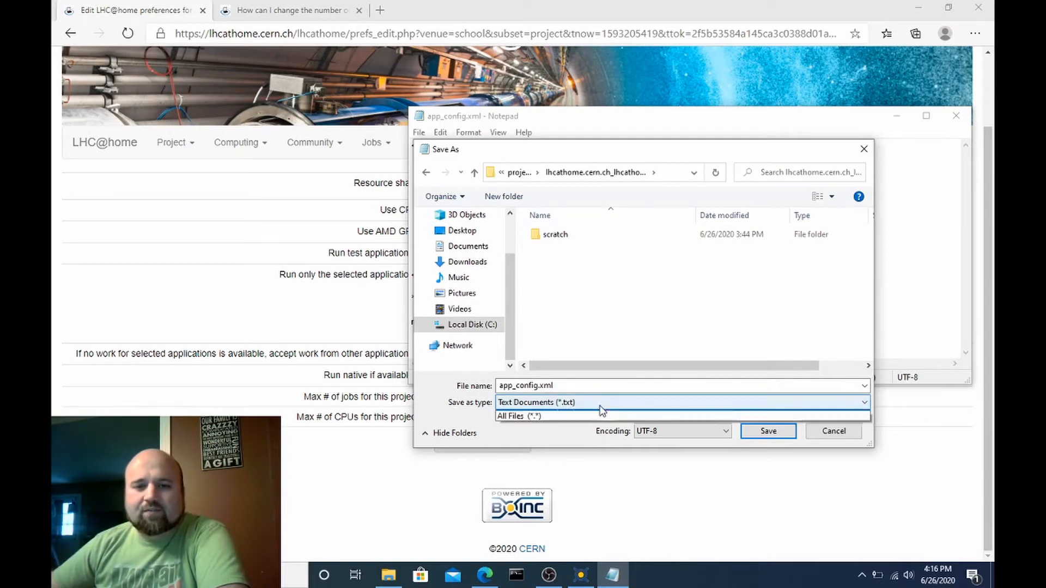
left_click(518, 415)
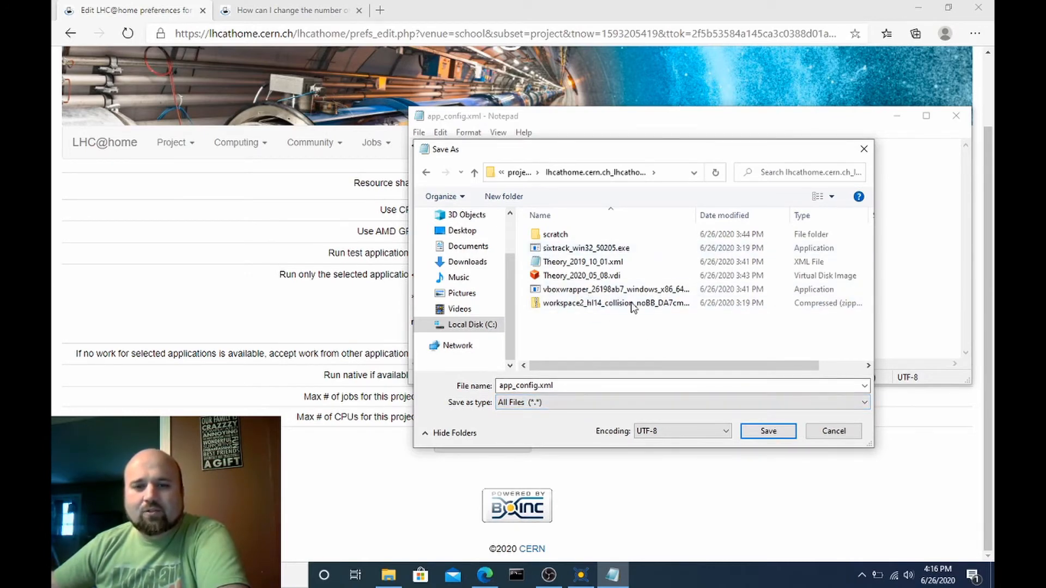
left_click(766, 431)
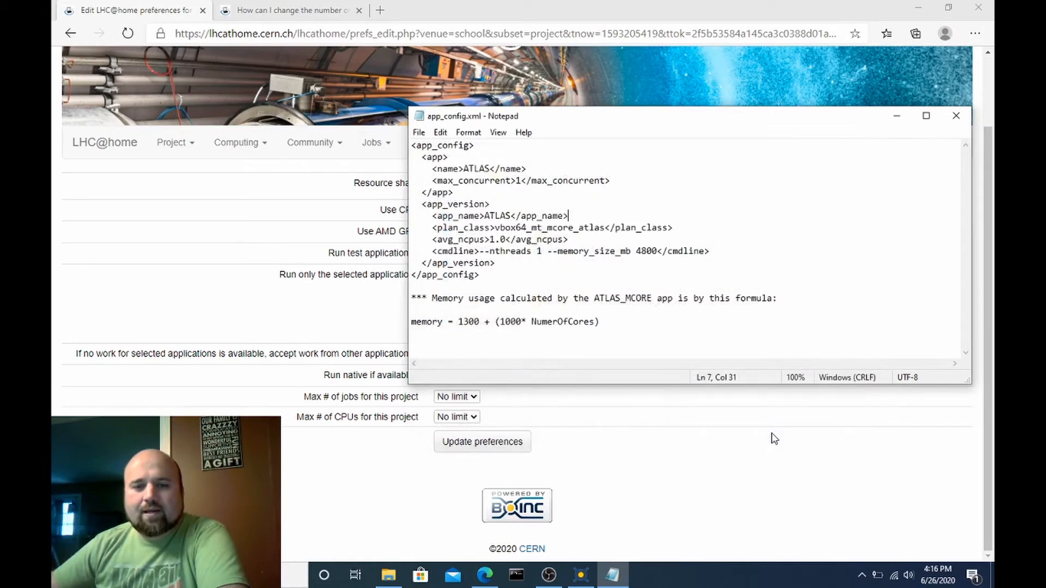
mouse_move(955, 122)
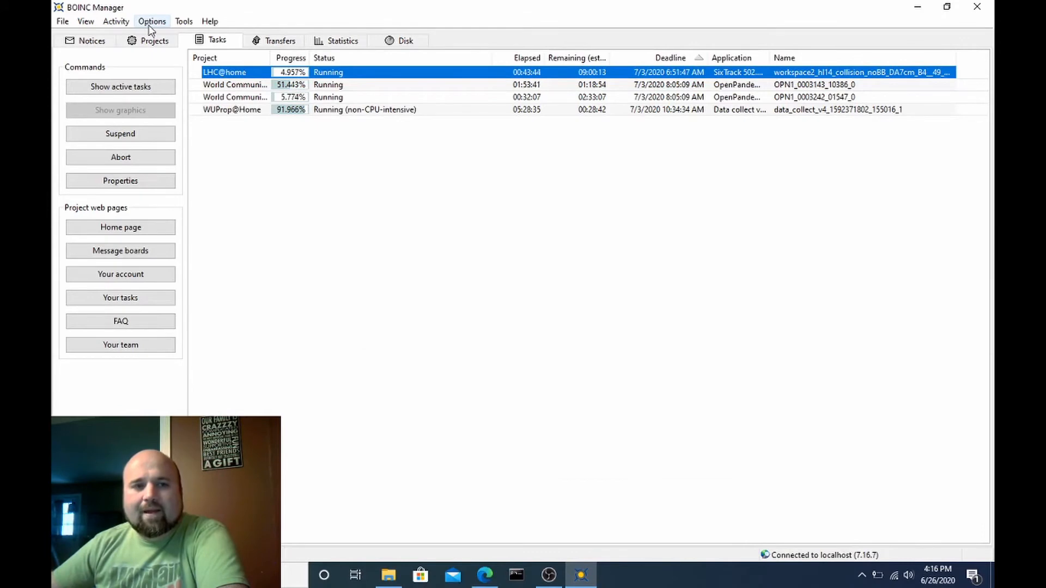
- Reload BOINC's config files, then exit BOINC so the client restarts
left_click(151, 21)
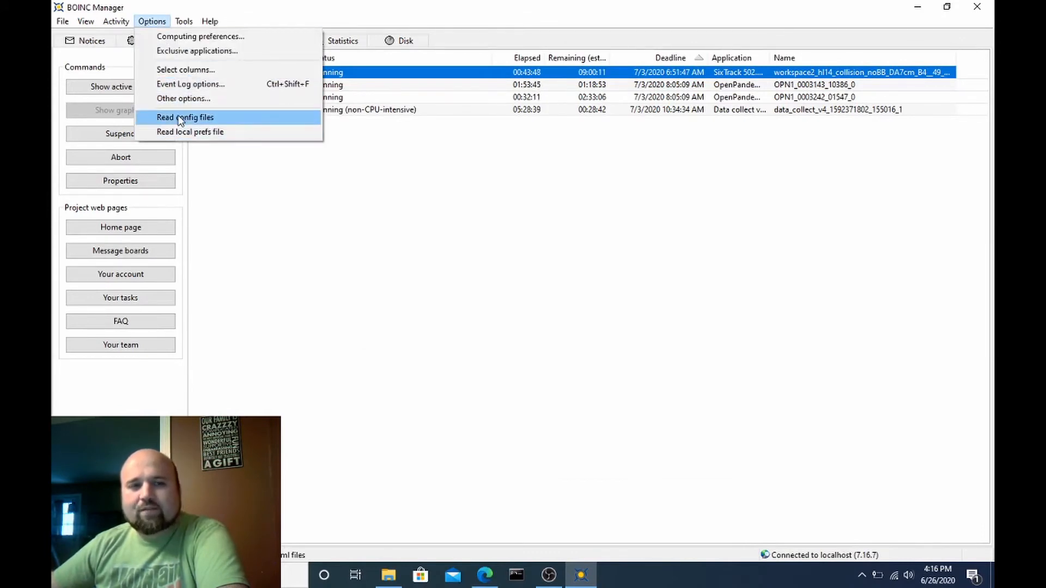
left_click(62, 21)
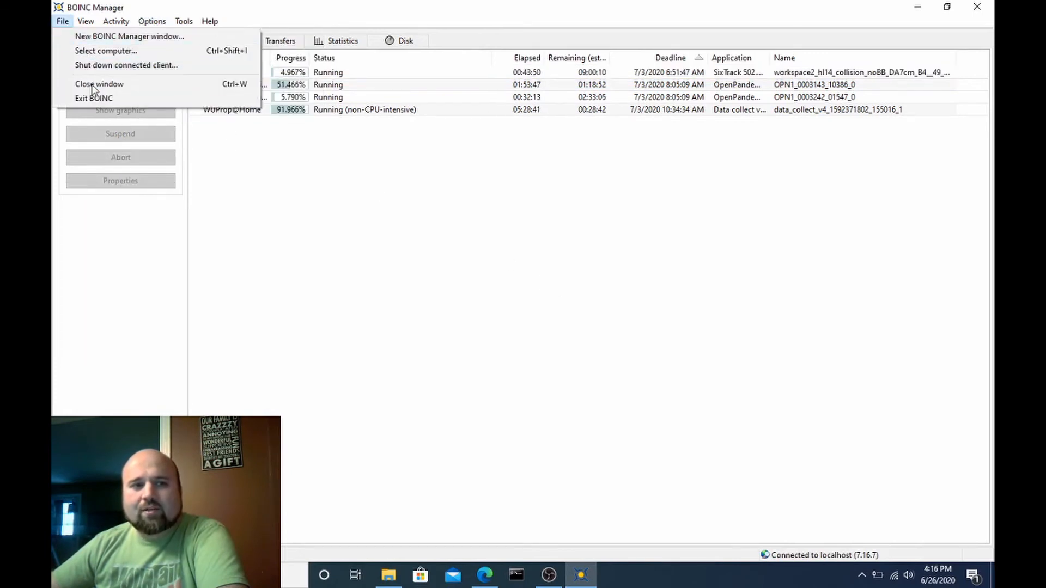
left_click(98, 84)
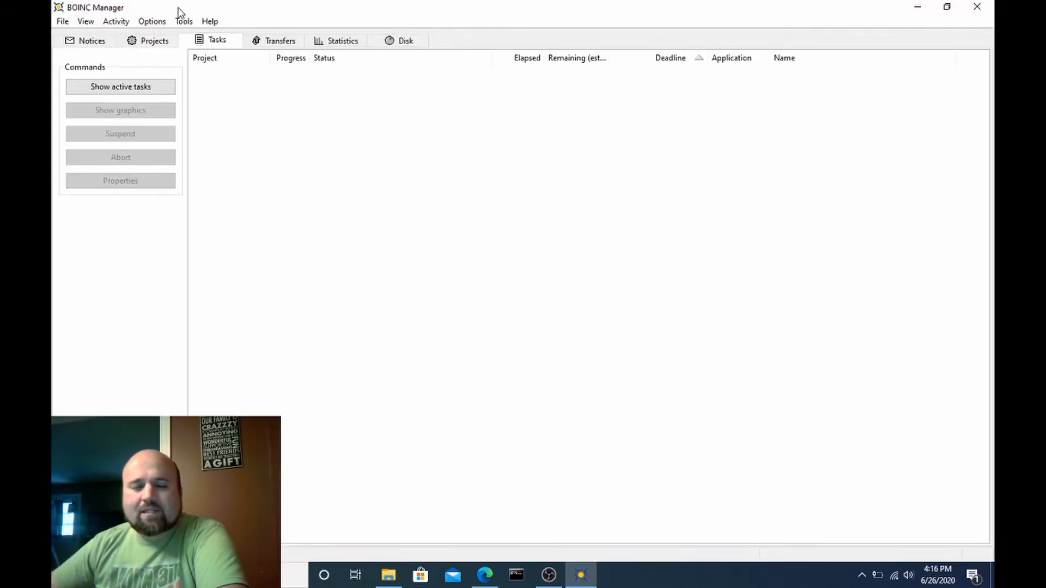
mouse_move(189, 29)
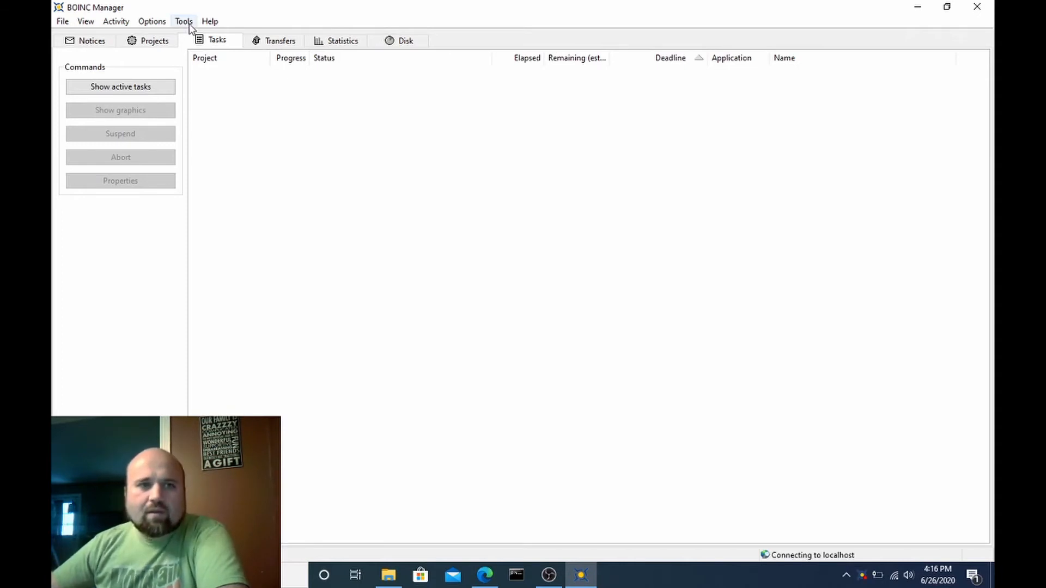
left_click(183, 21)
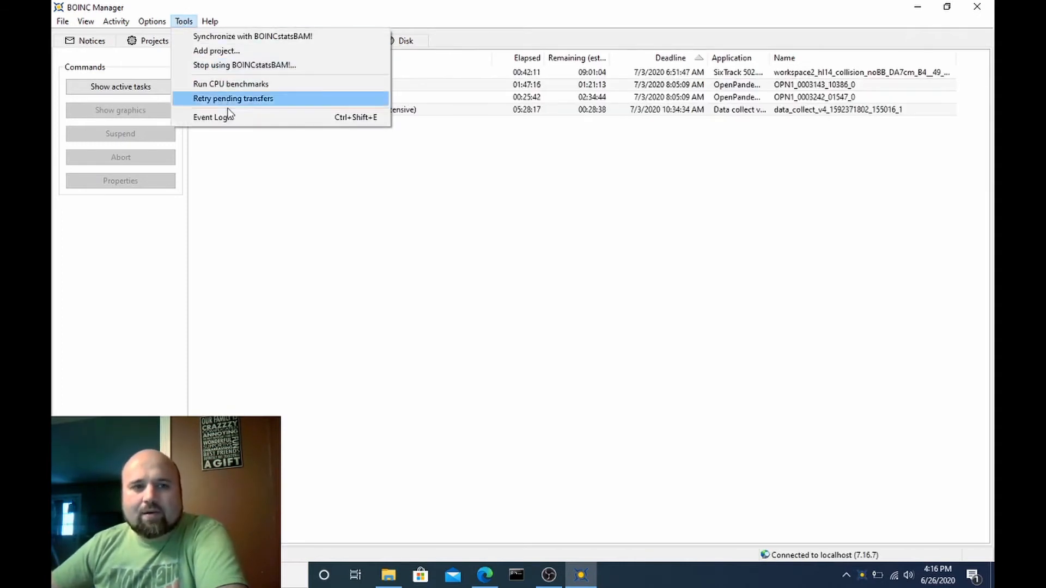
left_click(214, 116)
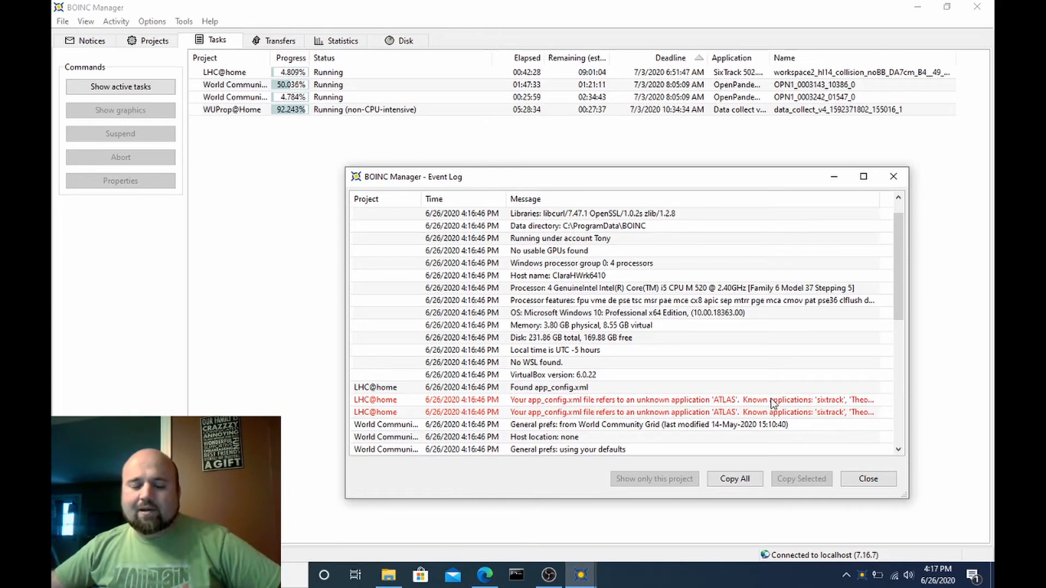
mouse_move(392, 397)
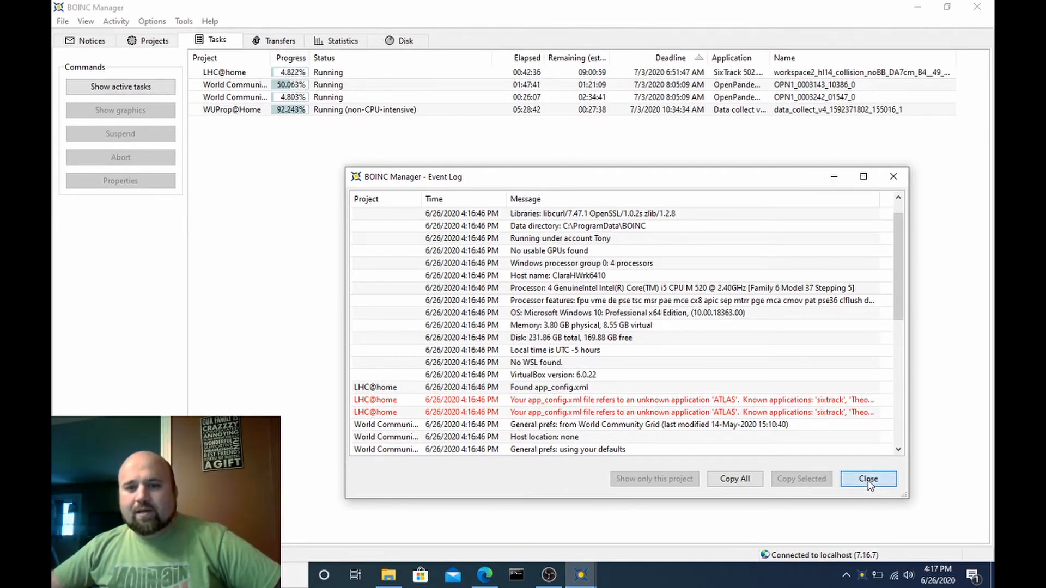
left_click(868, 479)
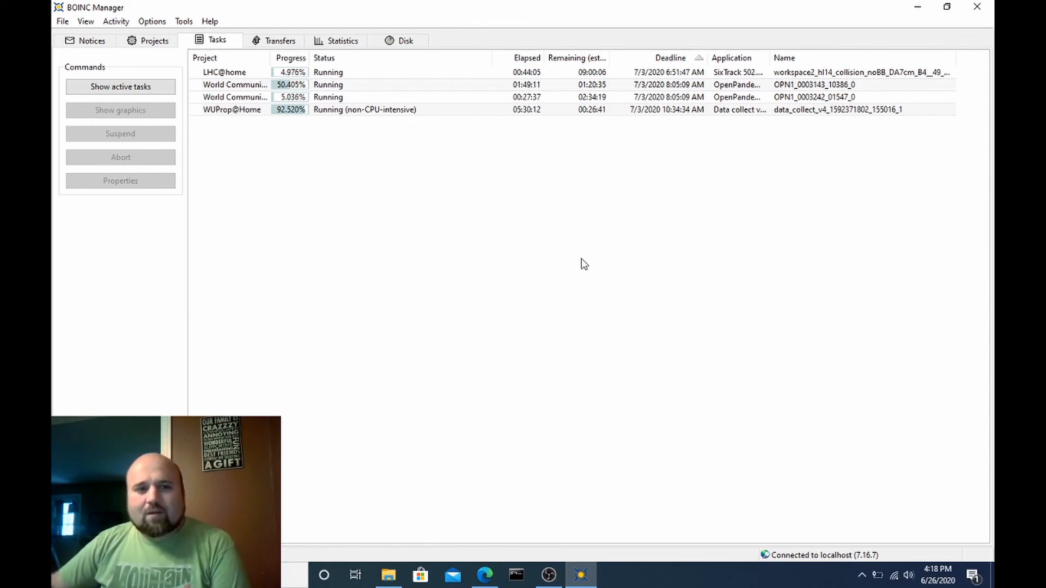
mouse_move(568, 240)
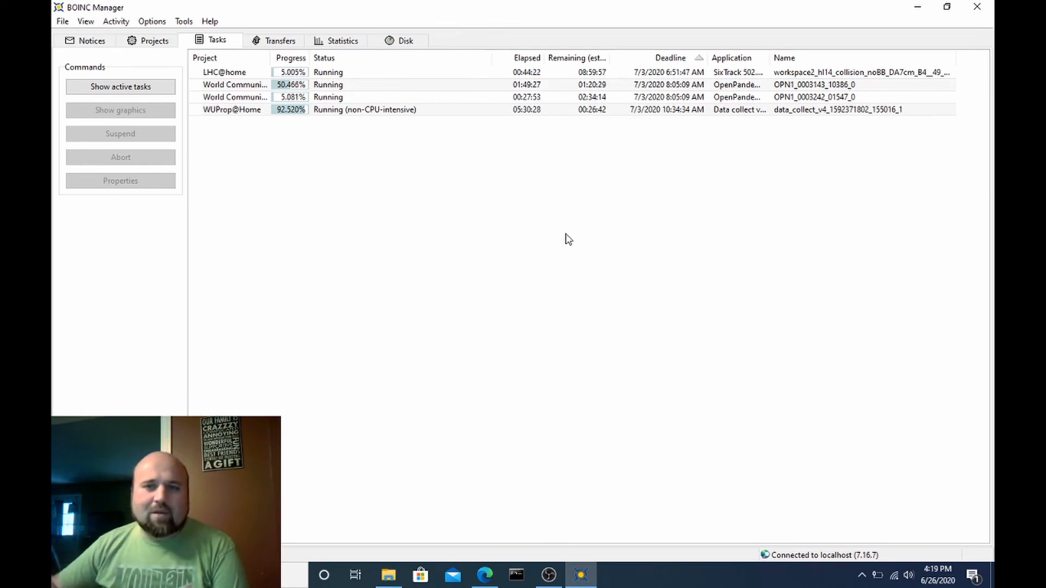
mouse_move(585, 423)
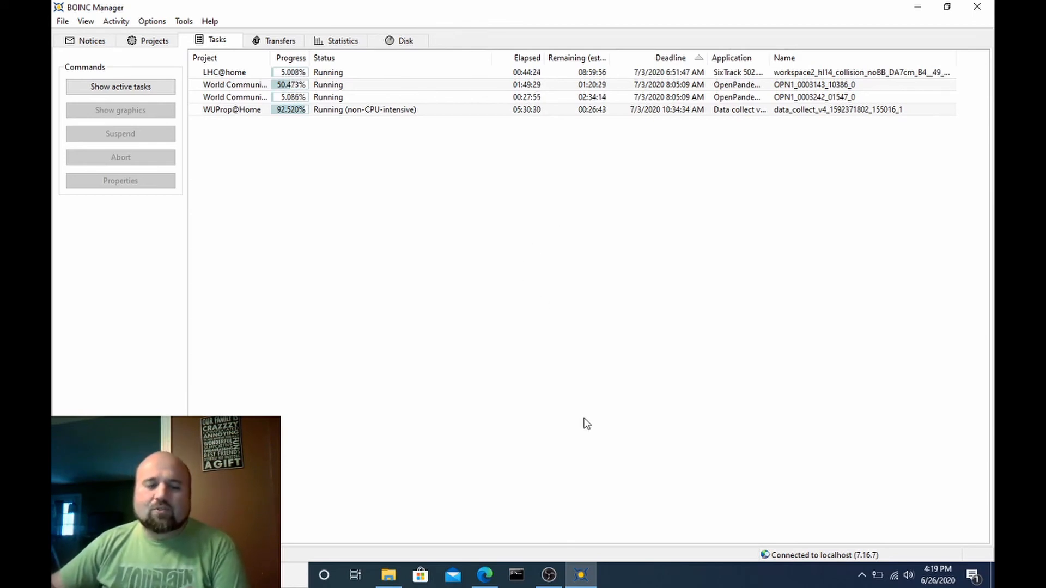
left_click(547, 574)
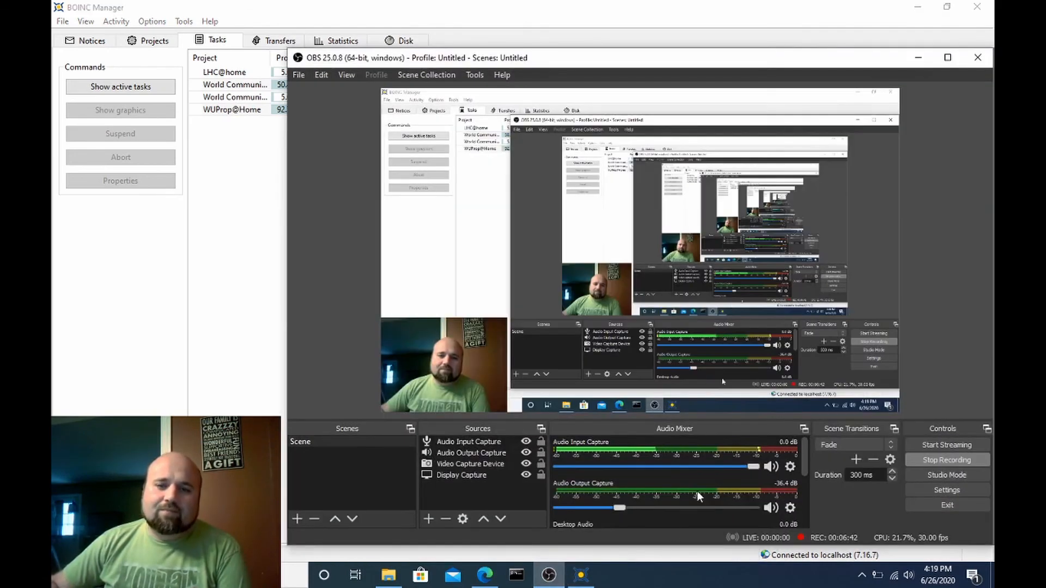